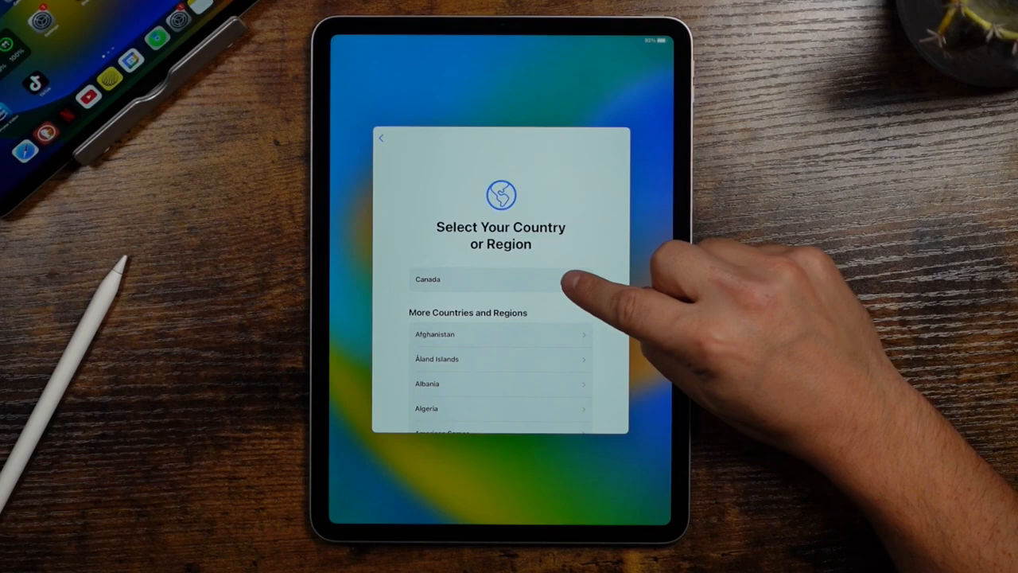
# - Choose Canada as the region and opt to set up manually without another device
pyautogui.click(428, 280)
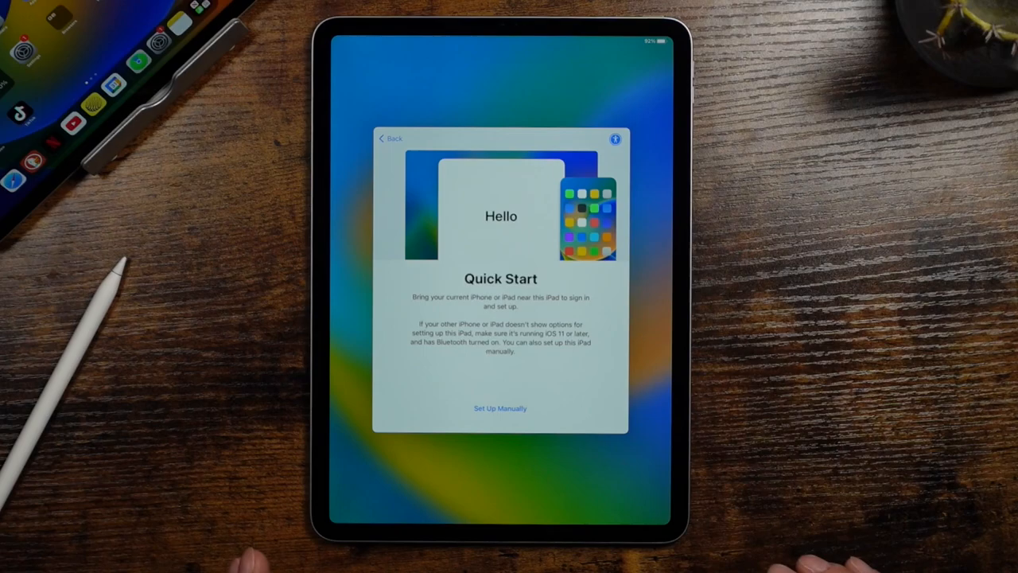
pyautogui.click(500, 407)
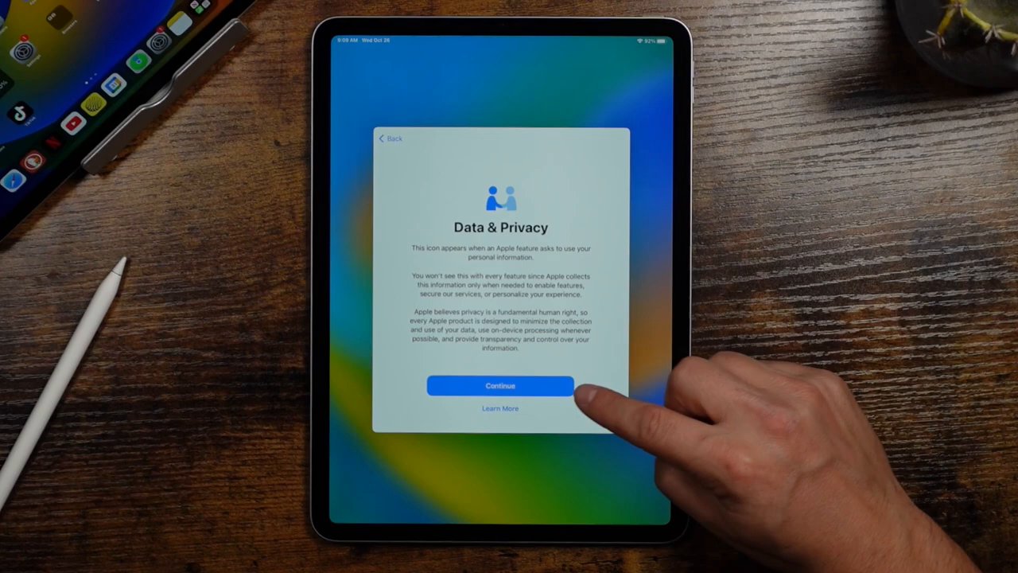
# - Continue past the Data & Privacy notice and into the Face ID setup guide
pyautogui.click(500, 387)
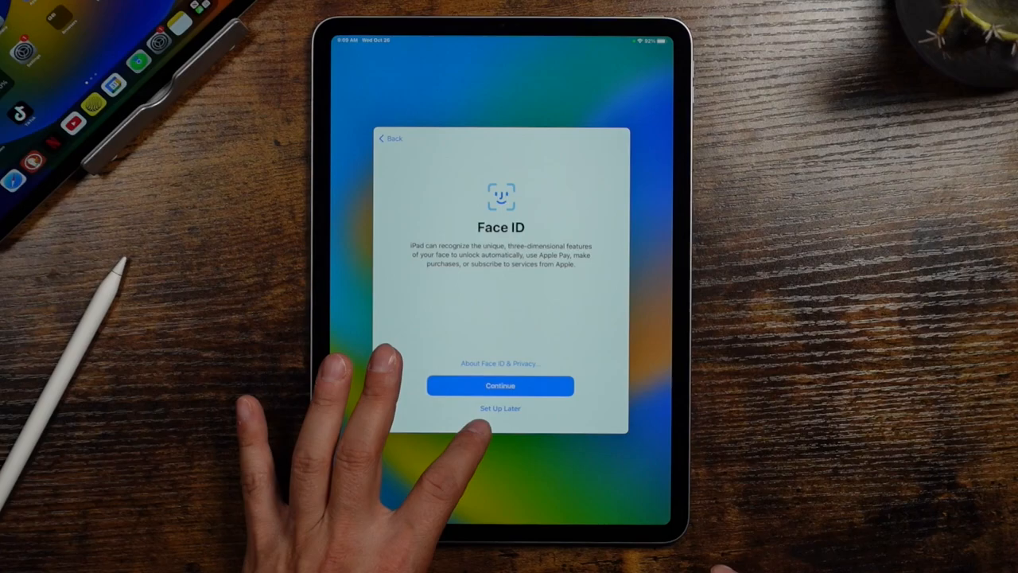
pyautogui.click(499, 385)
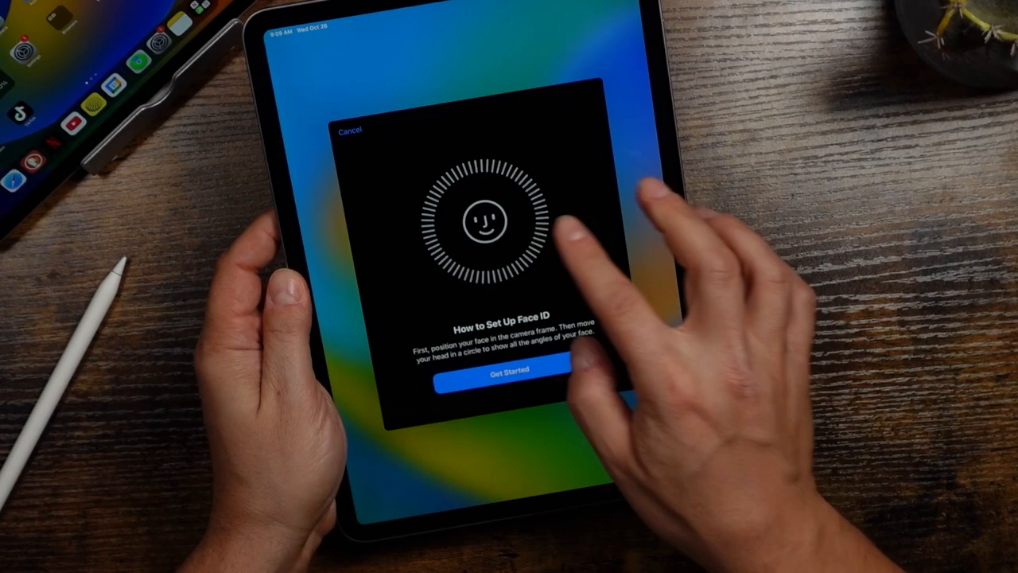
# - Complete both Face ID face scans and confirm Face ID is set up
pyautogui.click(509, 374)
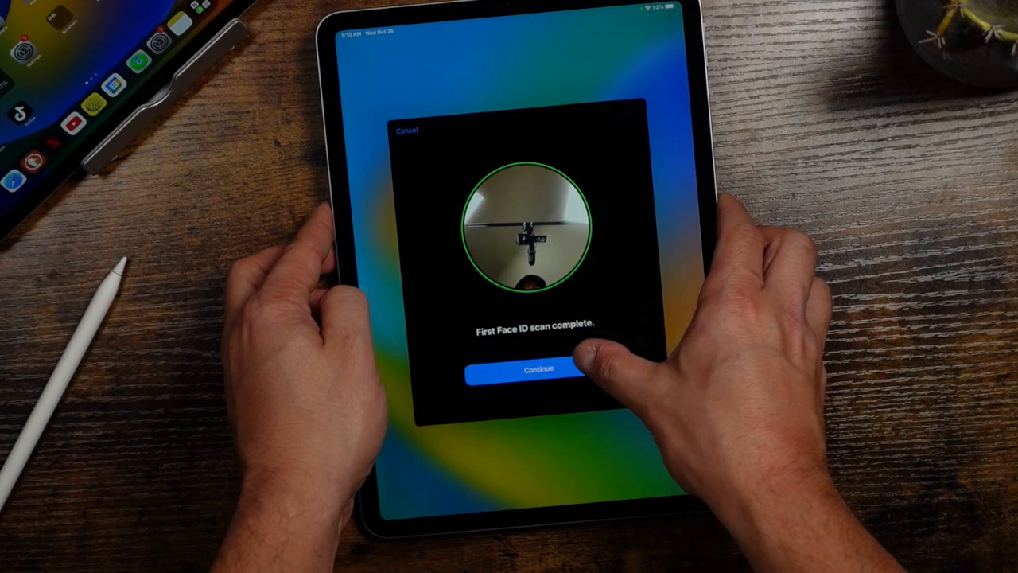
pyautogui.click(538, 369)
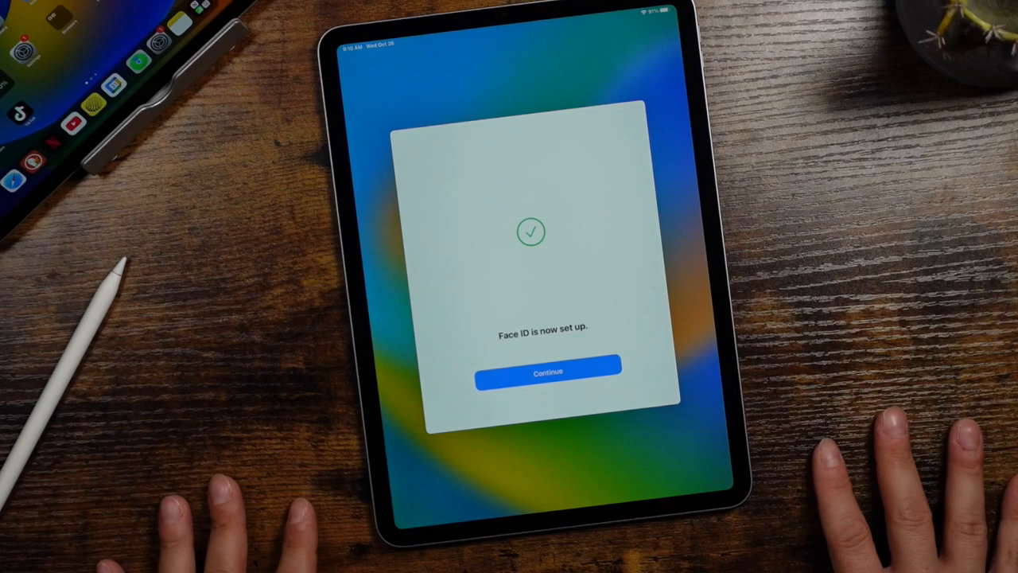
pyautogui.click(547, 372)
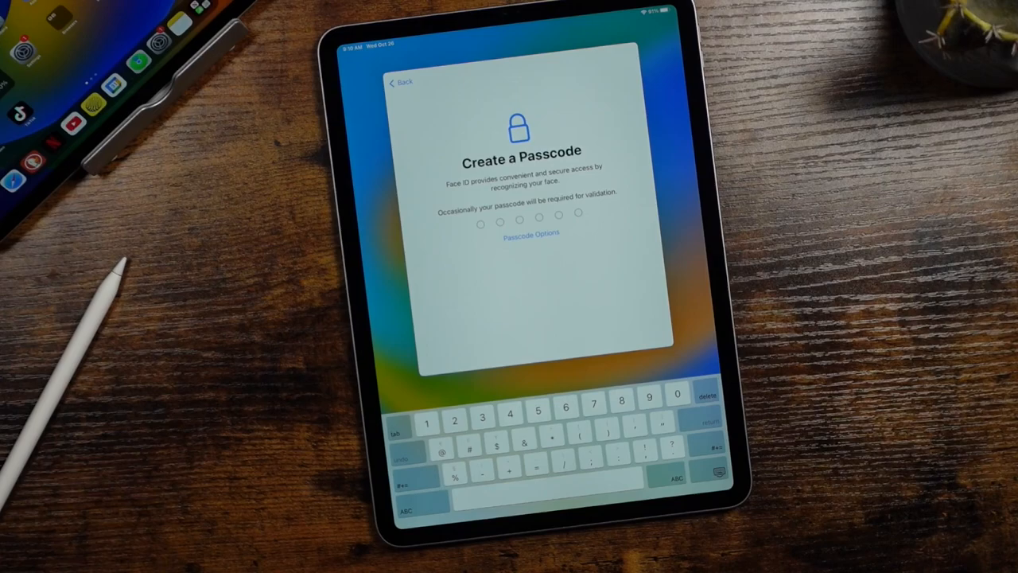
# - Enter the new passcode digits on the keypad to create the iPad passcode
pyautogui.click(532, 232)
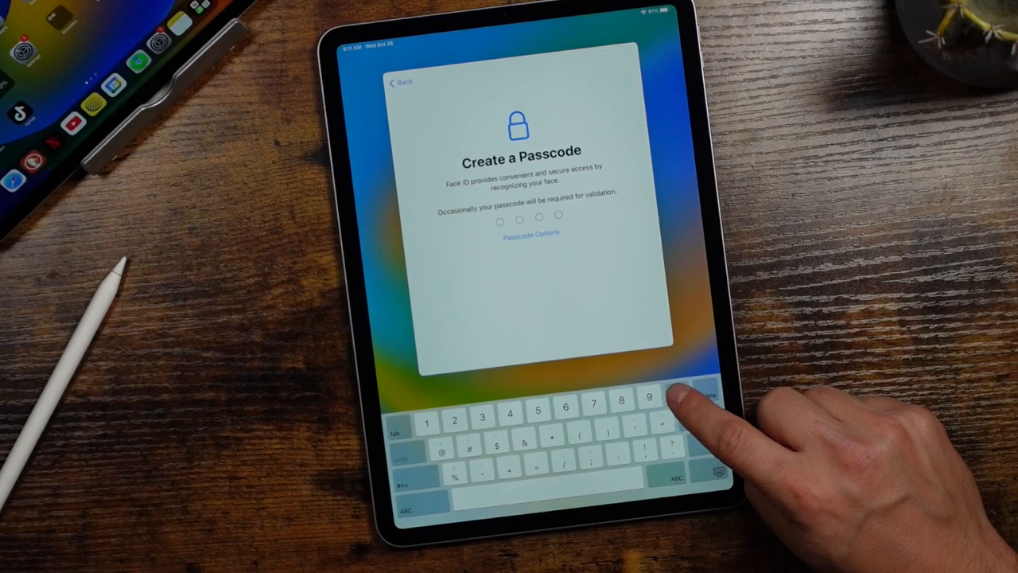
pyautogui.click(649, 397)
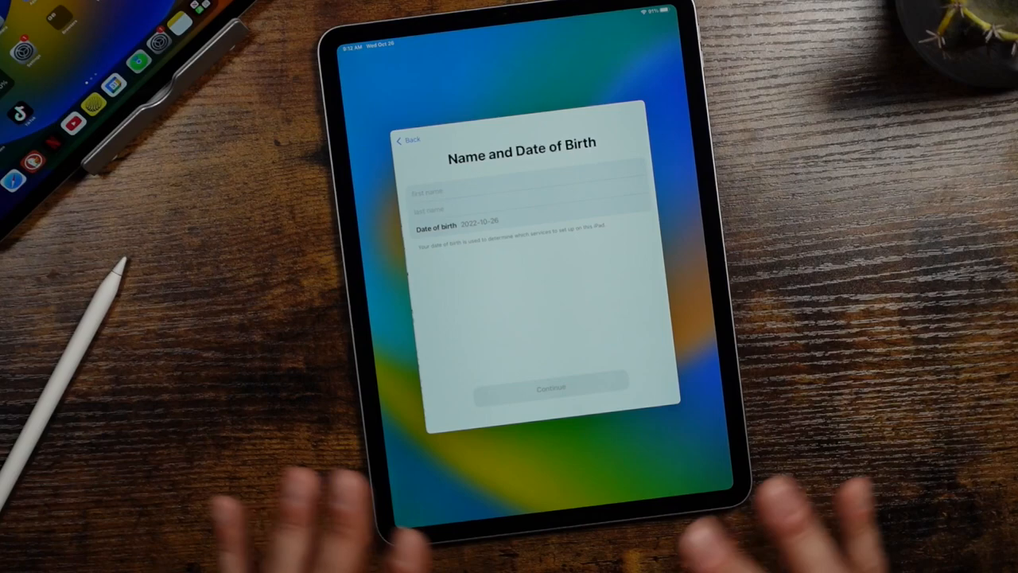
# - Fill in name and date of birth, then submit the Apple ID sign-in details
pyautogui.click(550, 388)
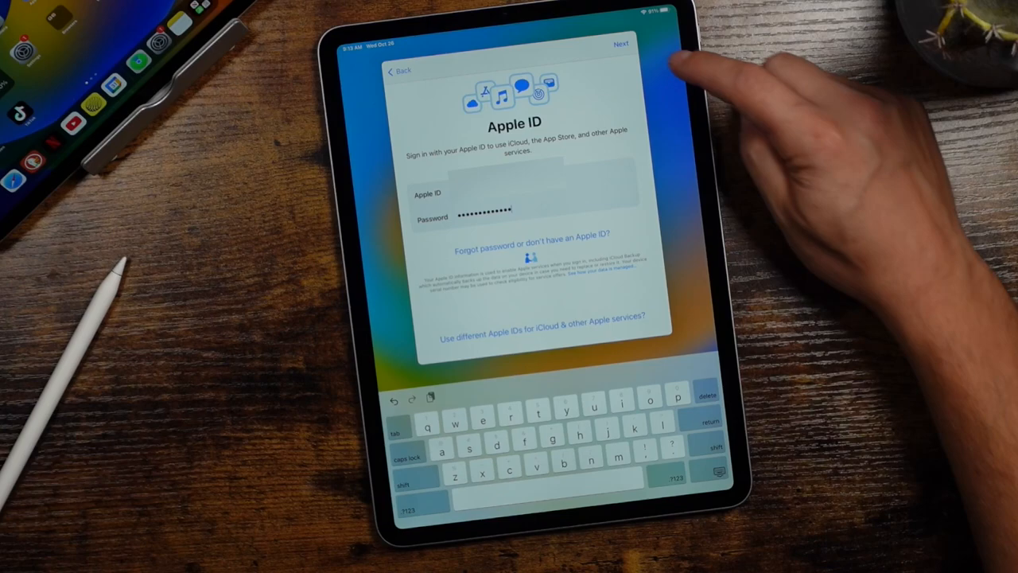
pyautogui.click(620, 45)
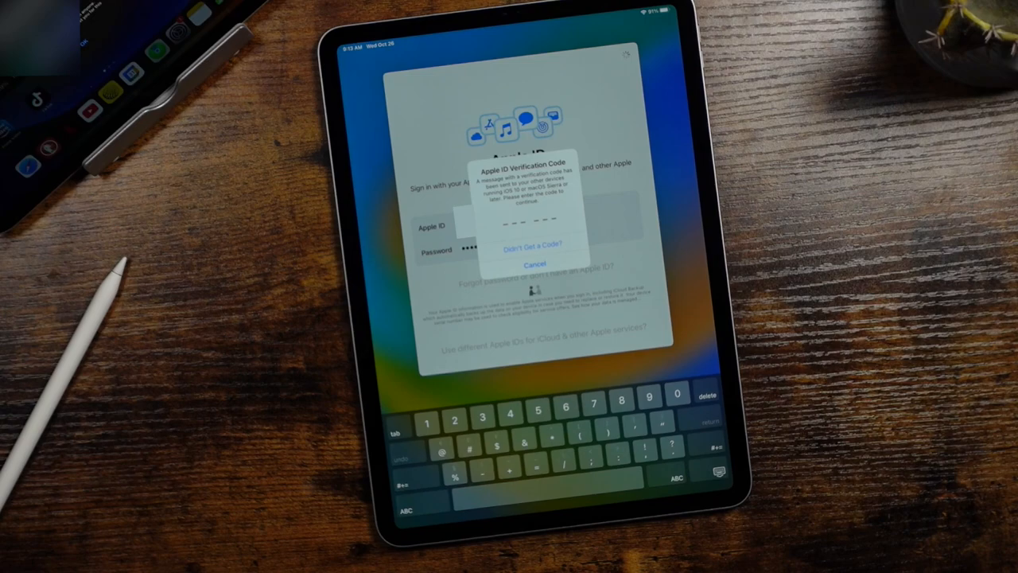
# - Confirm the Apple ID verification code and agree to the Terms and Conditions
pyautogui.click(620, 396)
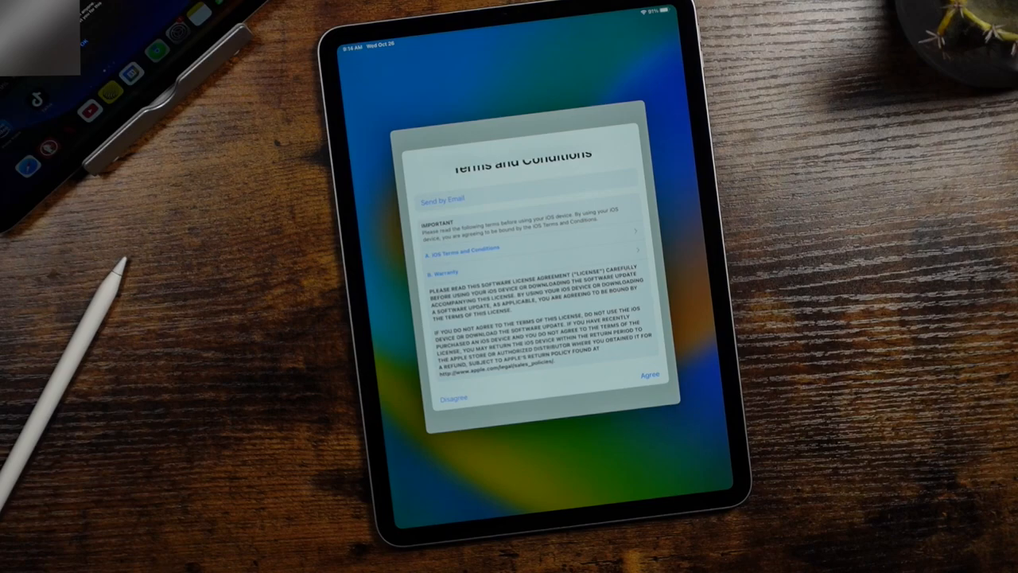
pyautogui.click(648, 374)
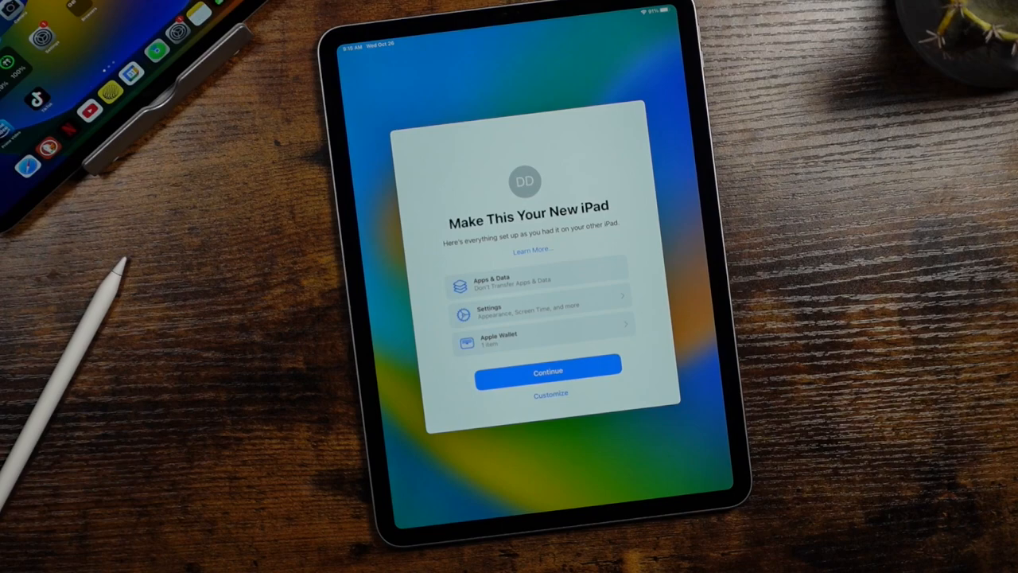
# - Keep the apps and settings from the other iPad and accept automatic software updates
pyautogui.click(548, 372)
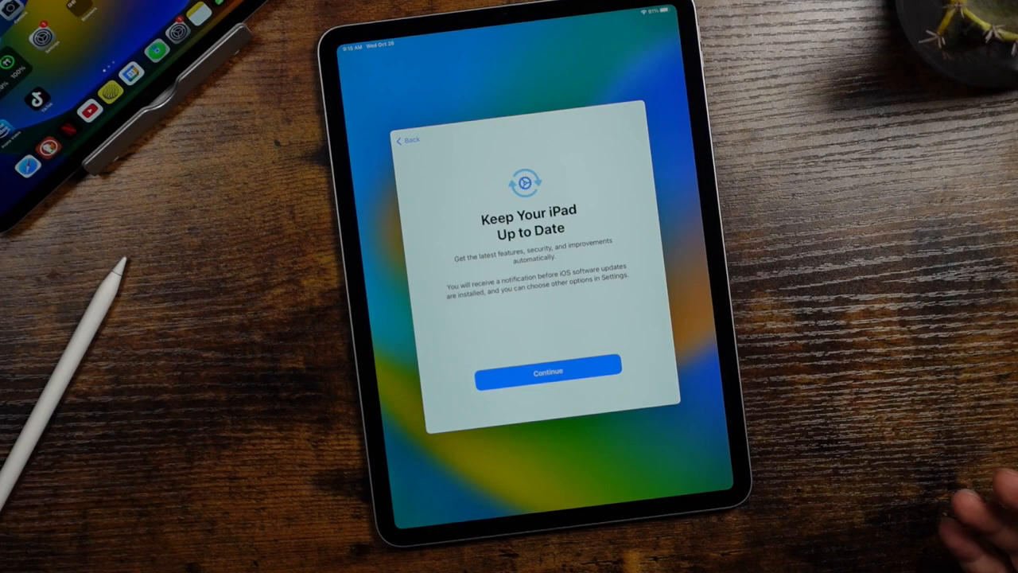
pyautogui.click(547, 372)
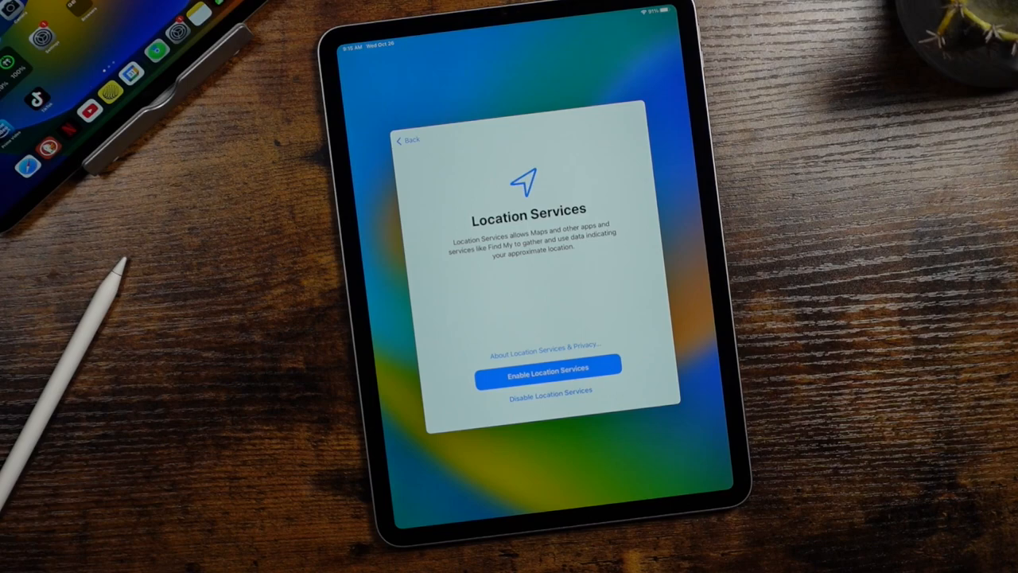
# - Enable Location Services and defer Apple Pay card setup to Settings later
pyautogui.click(547, 369)
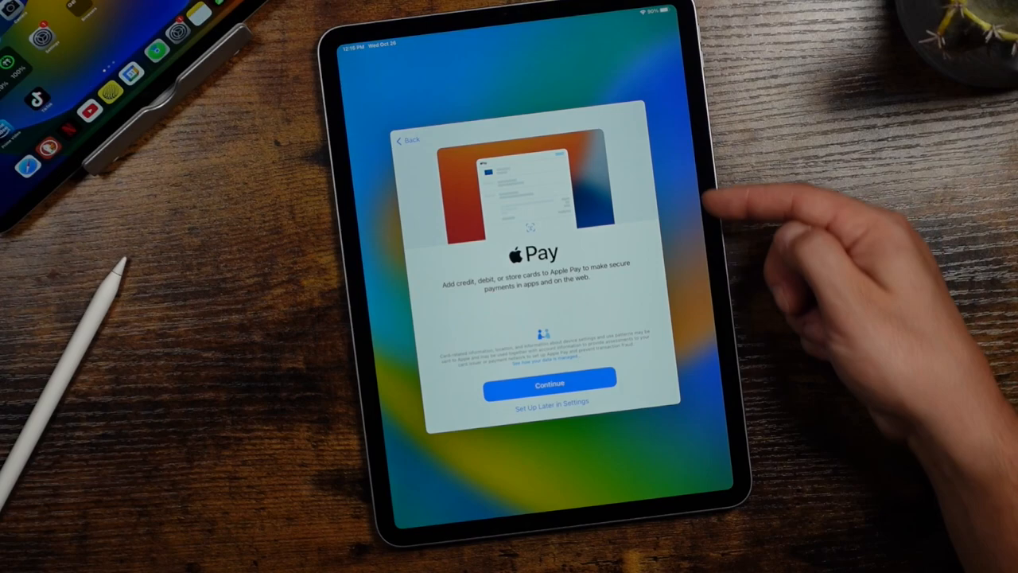
pyautogui.click(548, 383)
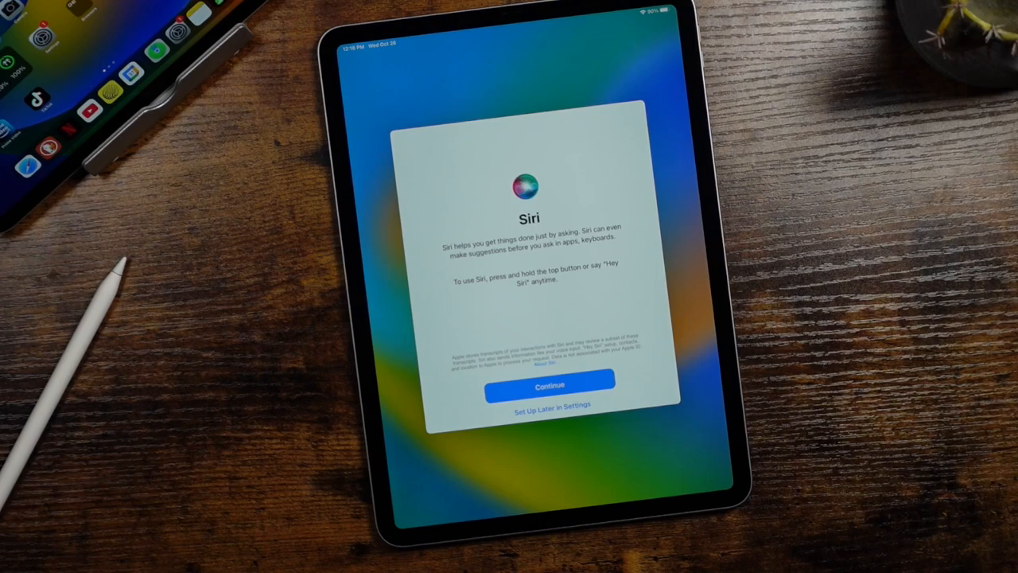
# - Continue past the Siri intro and decline sharing Siri audio recordings with Not Now
pyautogui.click(549, 385)
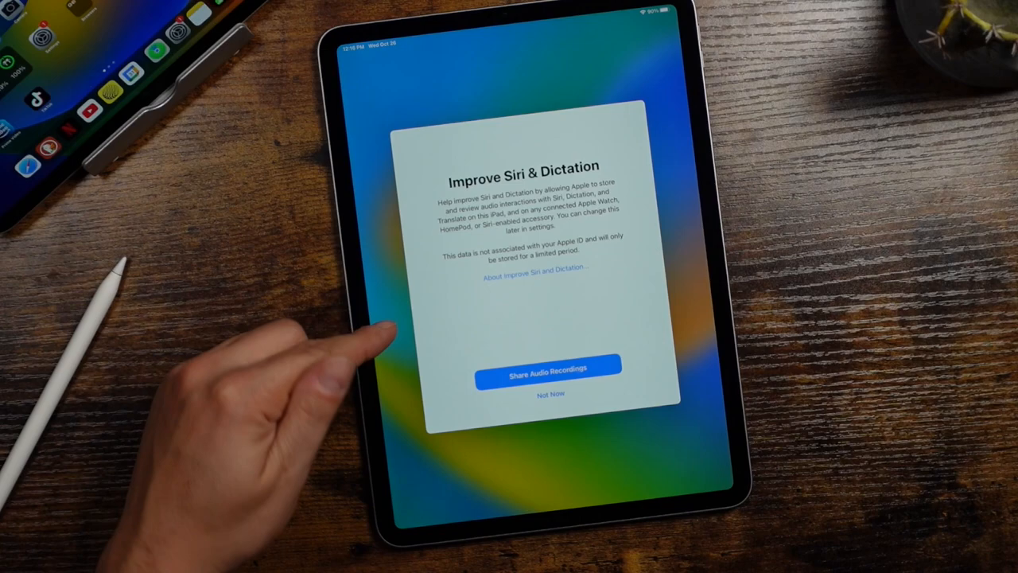
pyautogui.click(551, 393)
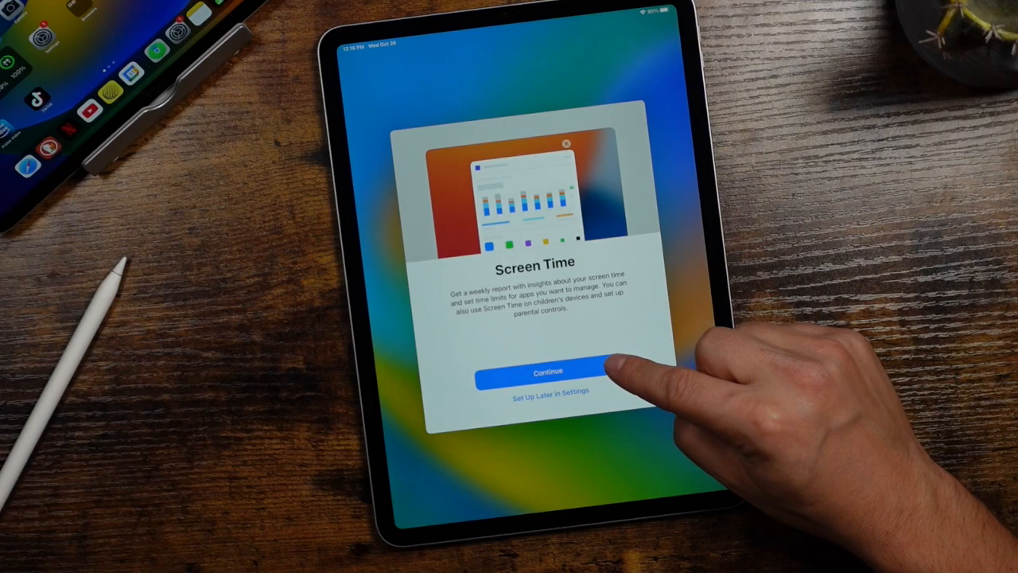
# - Continue past Screen Time and select the Dark appearance for the iPad
pyautogui.click(547, 372)
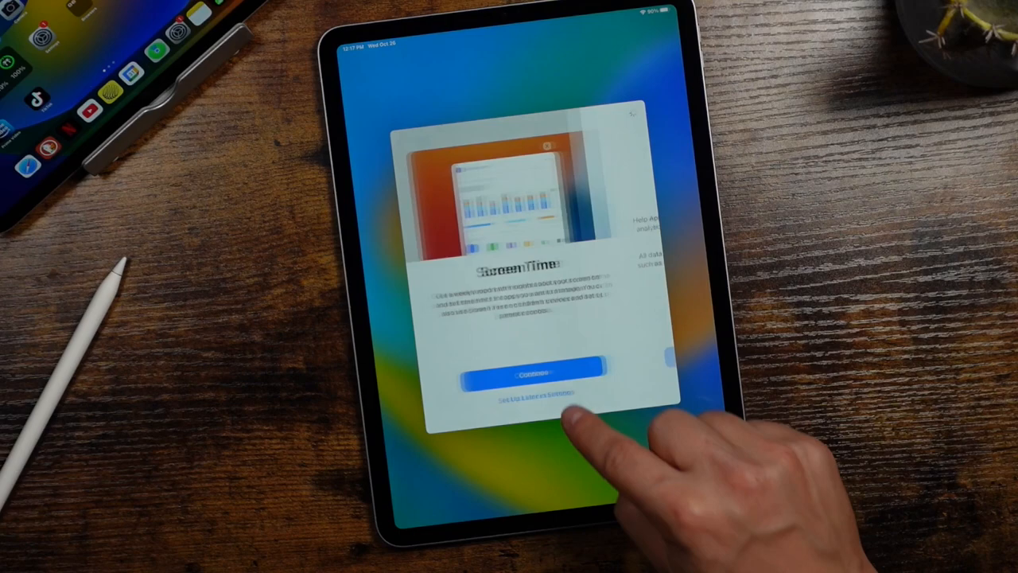
pyautogui.click(528, 369)
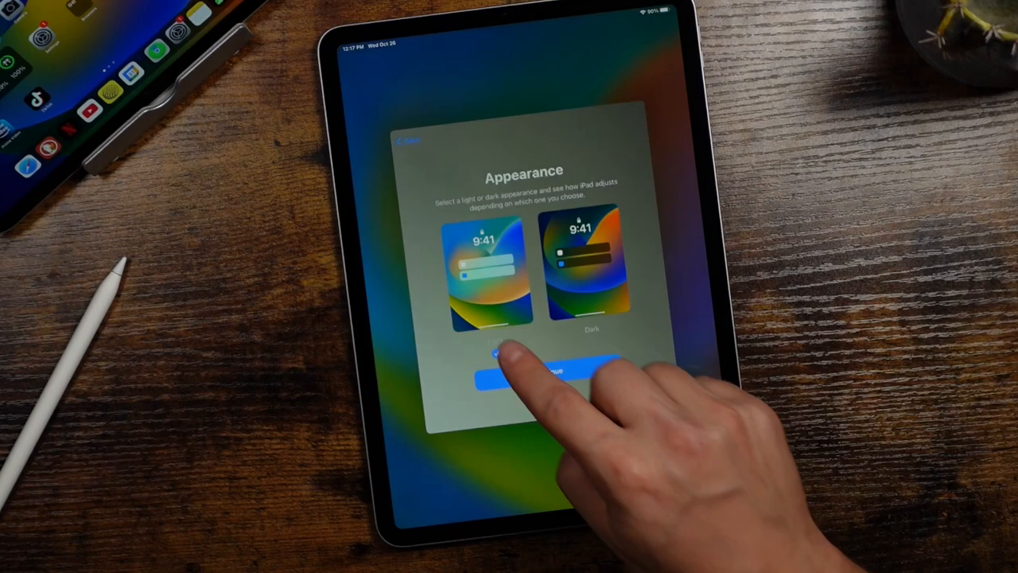
pyautogui.click(524, 372)
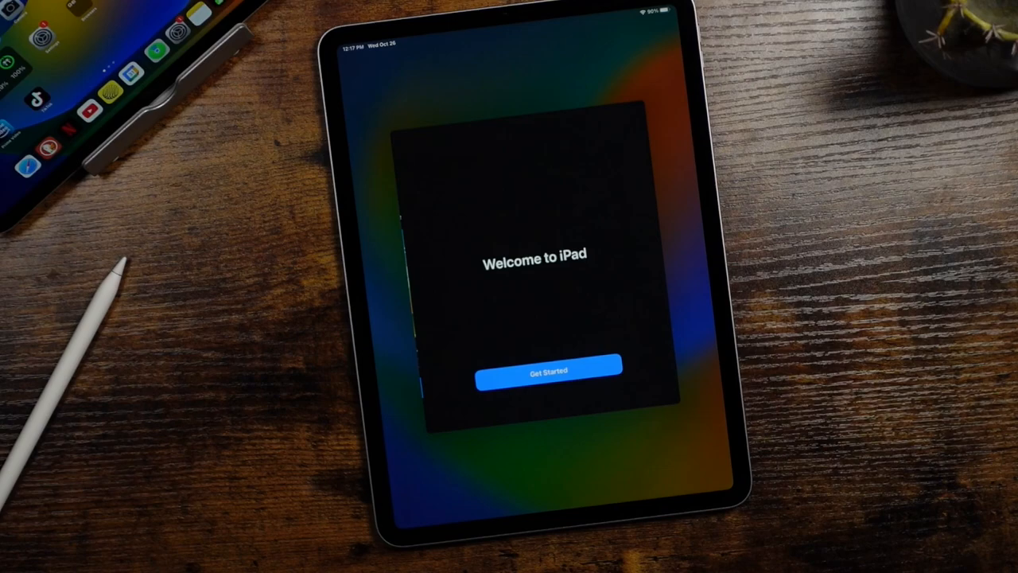
pyautogui.click(547, 371)
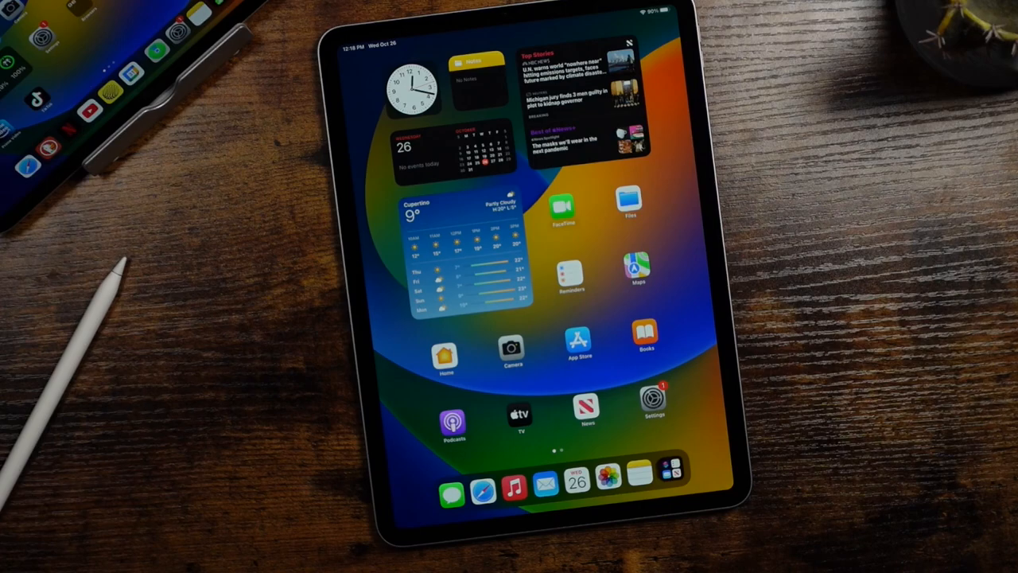
# - Swipe left to the second page of home screen apps
pyautogui.hscroll(-3)
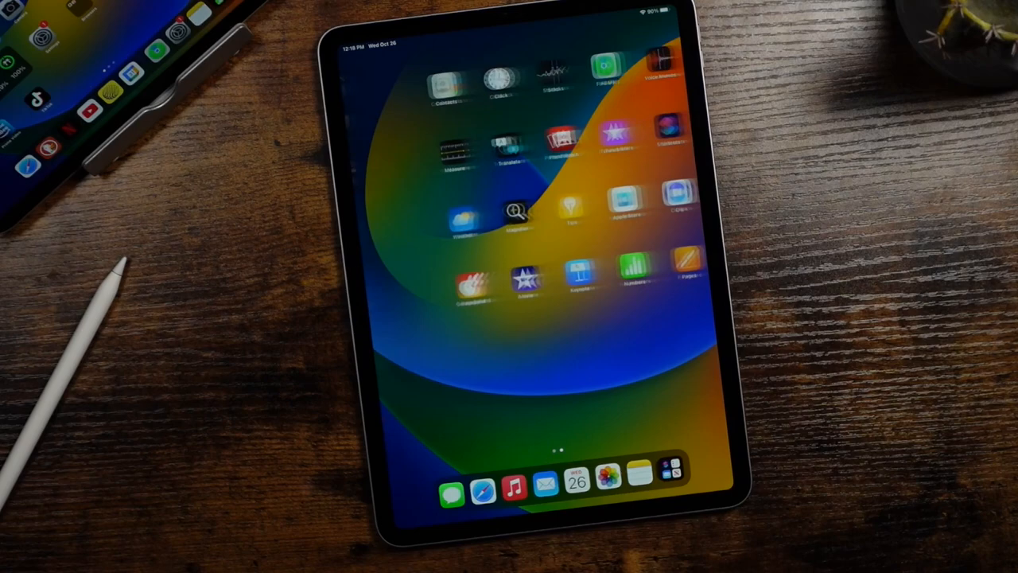